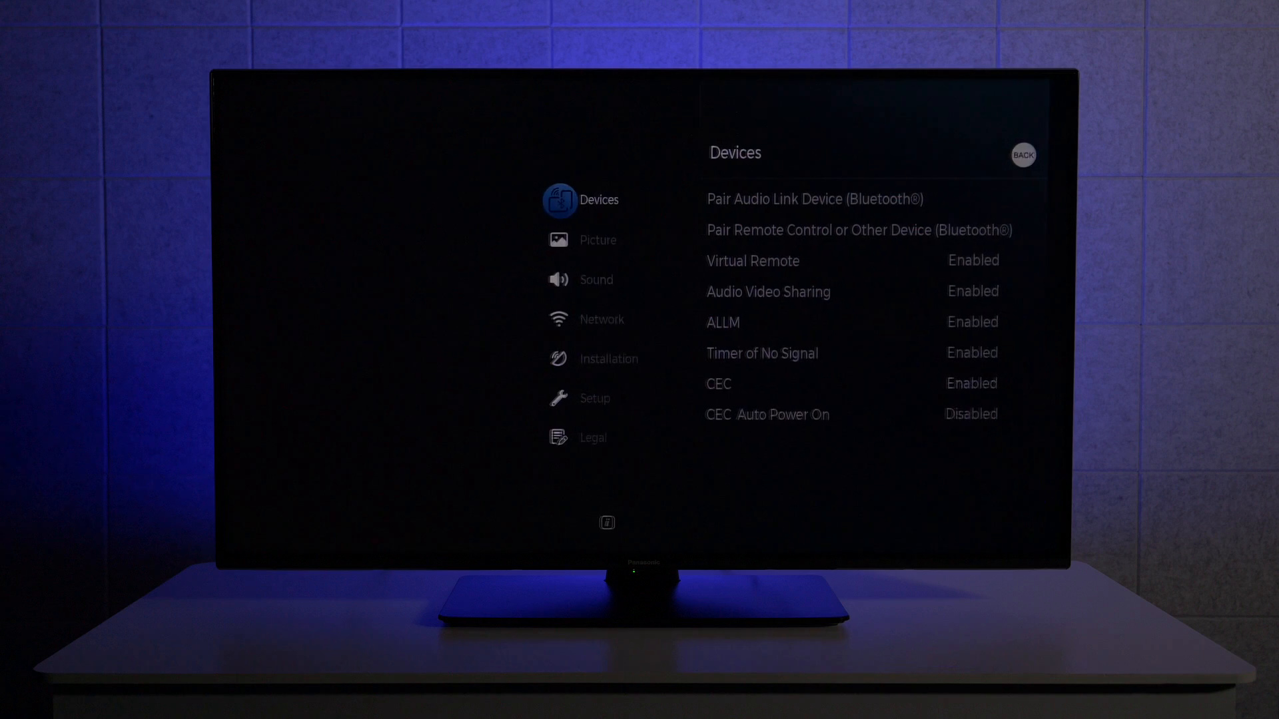
# Move down the category list from Devices through Setup to Legal.
pyautogui.click(618, 279)
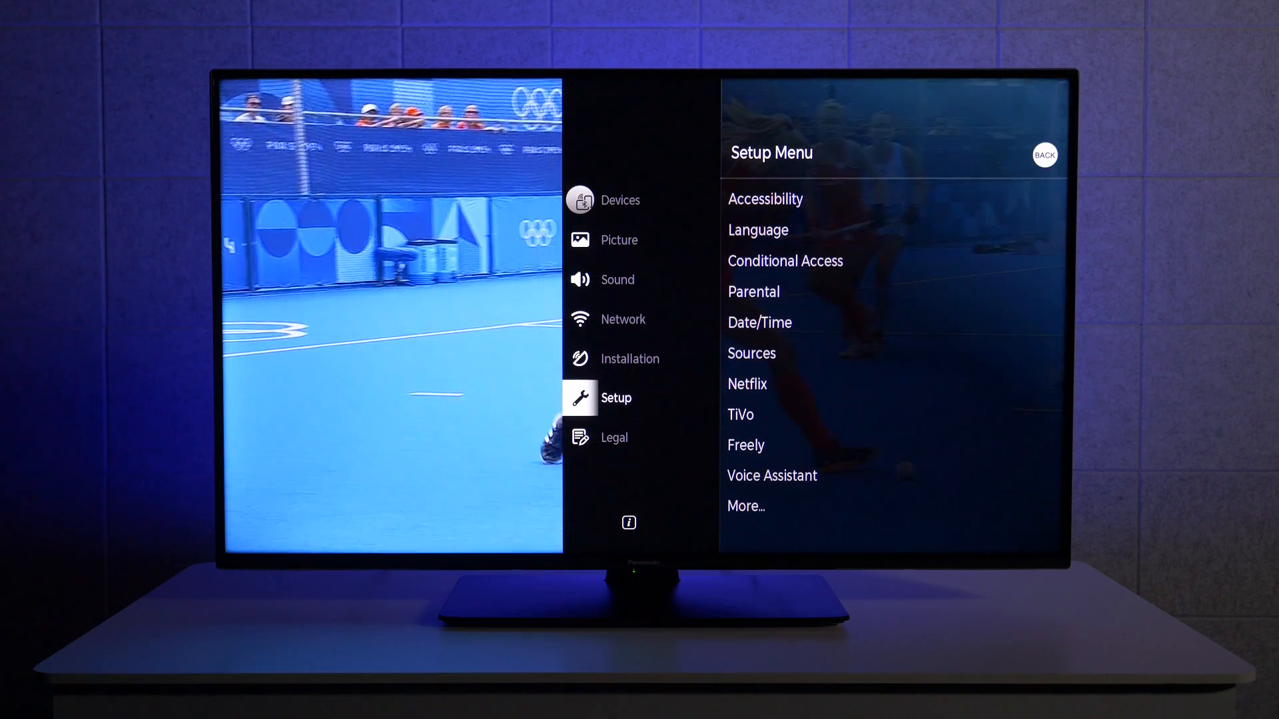
pyautogui.click(613, 437)
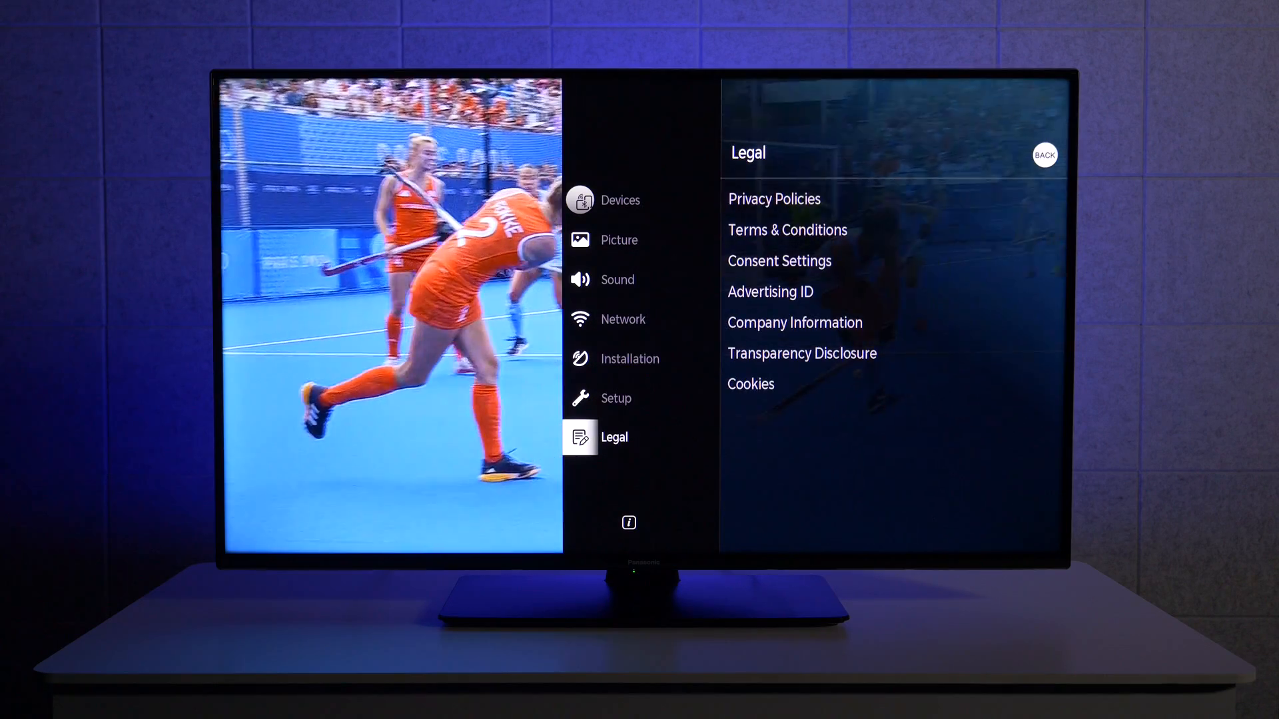
# Open Setup's More... options and highlight Software Upgrade (version V.4.21.0.0).
pyautogui.click(617, 398)
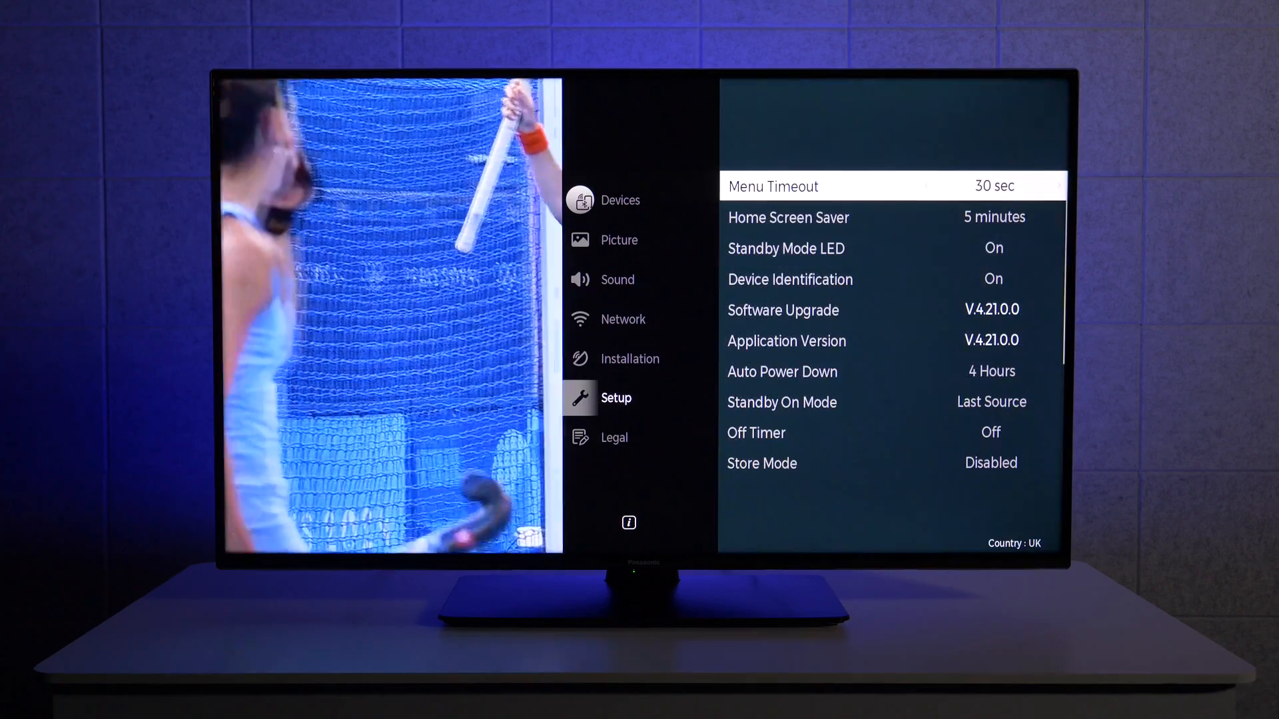
pyautogui.press('down')
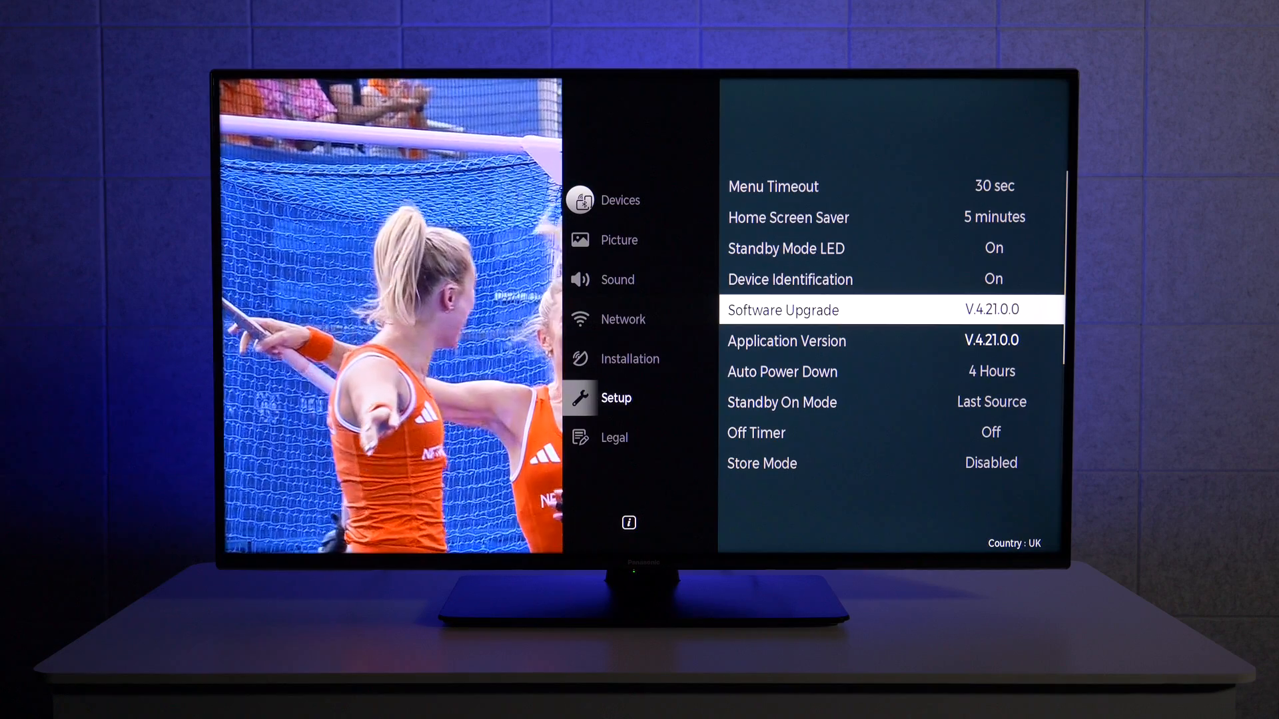
# Enter Software Upgrade and highlight the Scan for upgrade option.
pyautogui.click(782, 309)
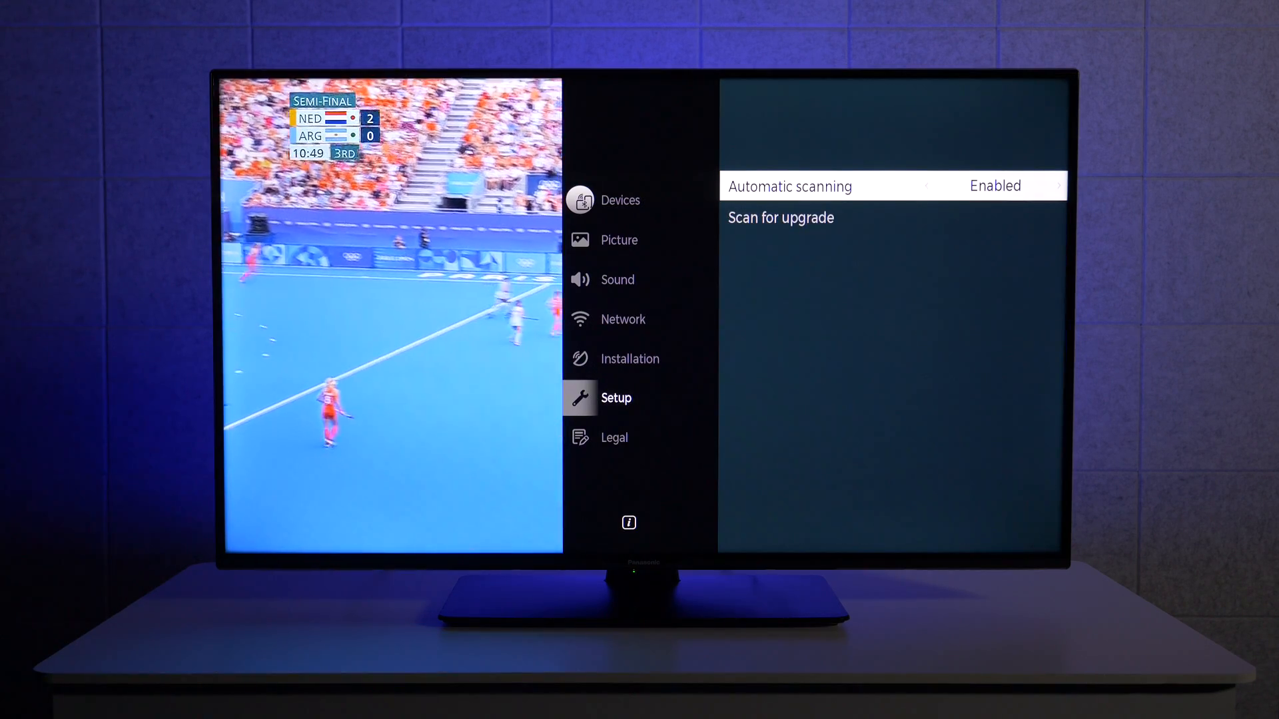
pyautogui.press('Down')
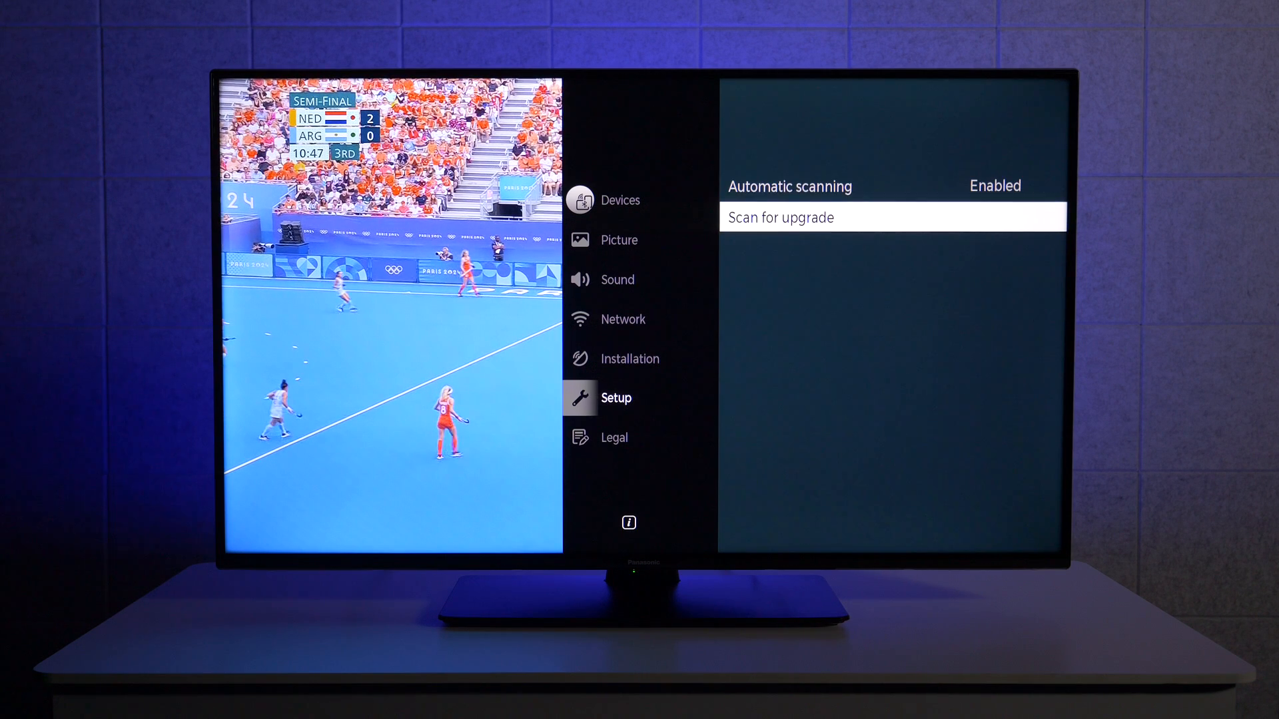